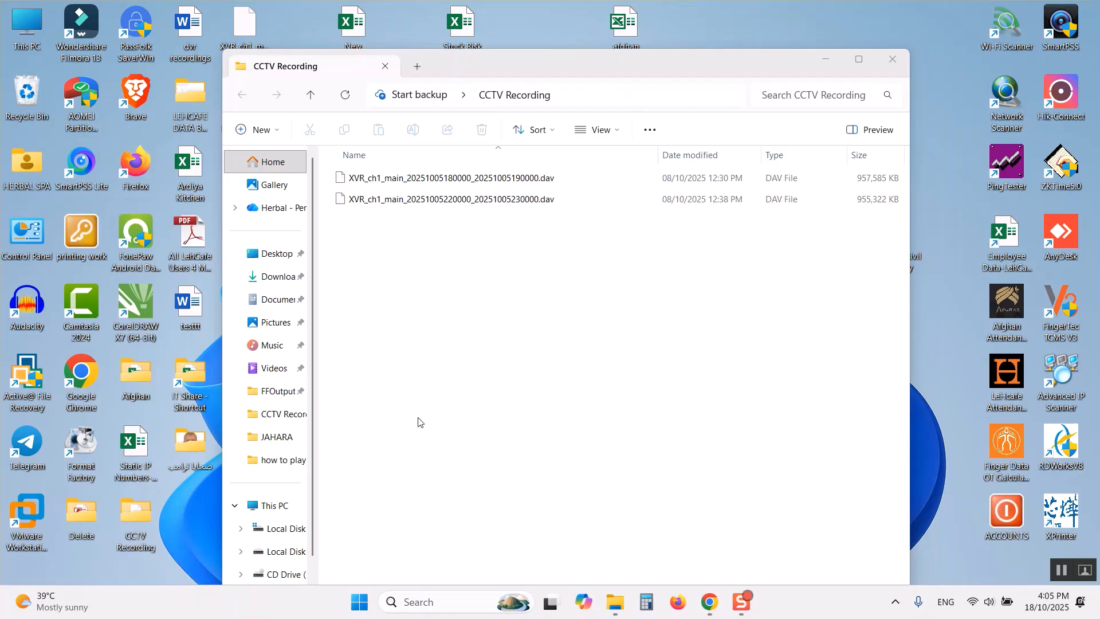
pyautogui.moveTo(448, 263)
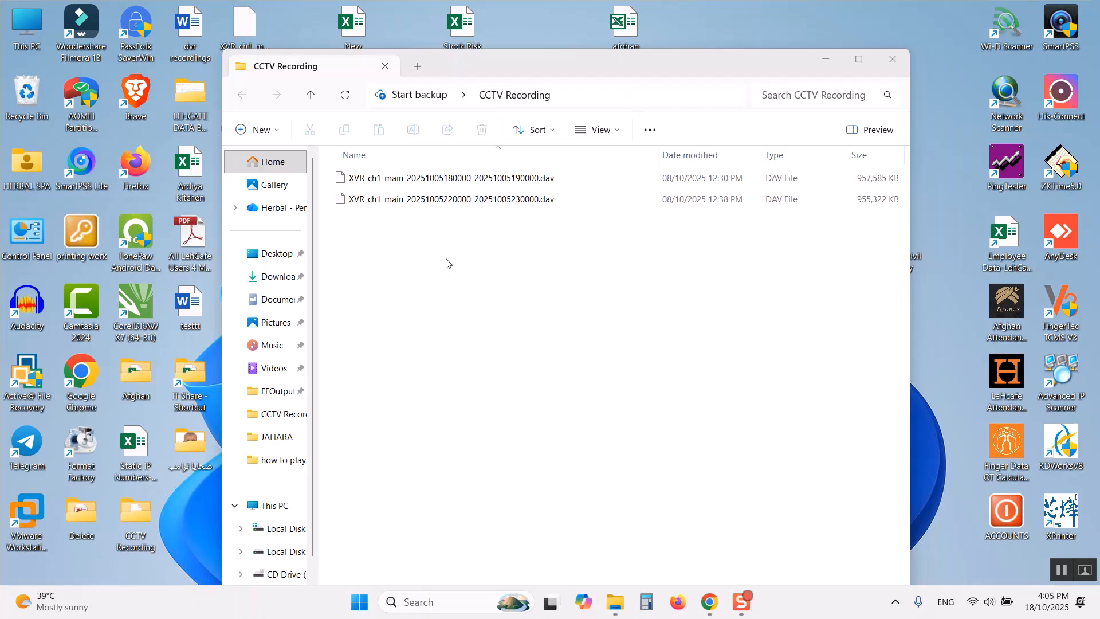
pyautogui.click(449, 178)
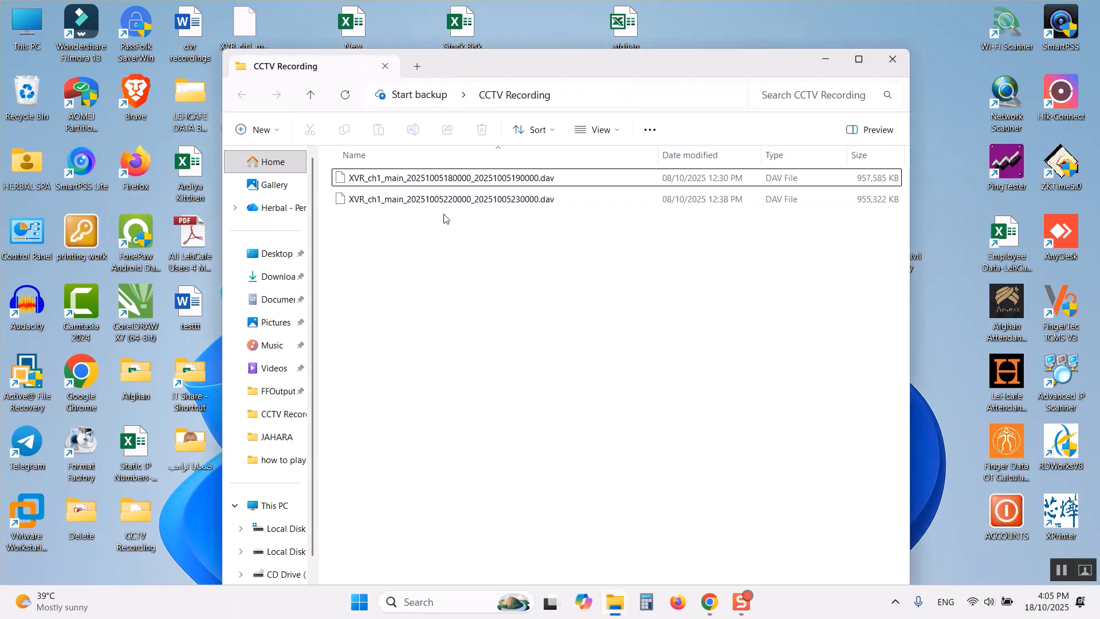
pyautogui.click(450, 178)
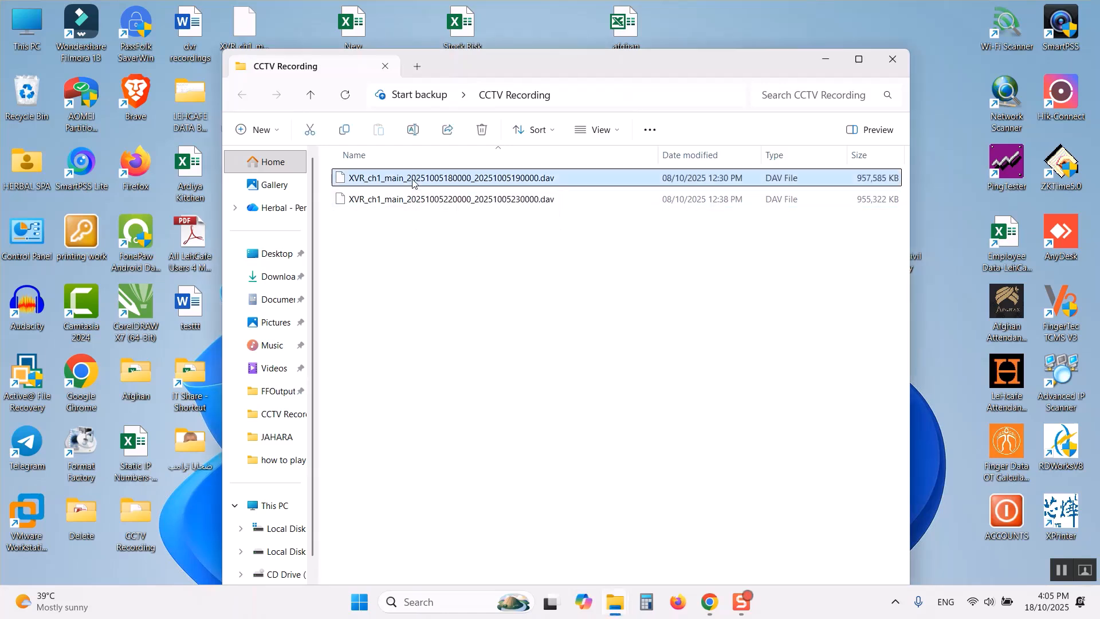
pyautogui.doubleClick(448, 178)
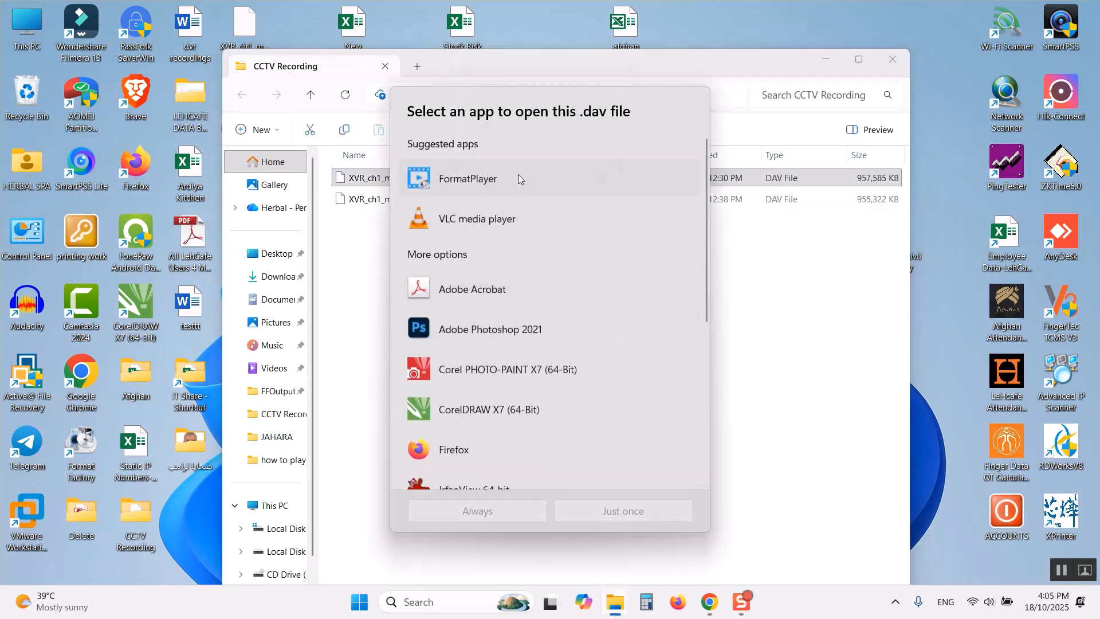
pyautogui.moveTo(487, 221)
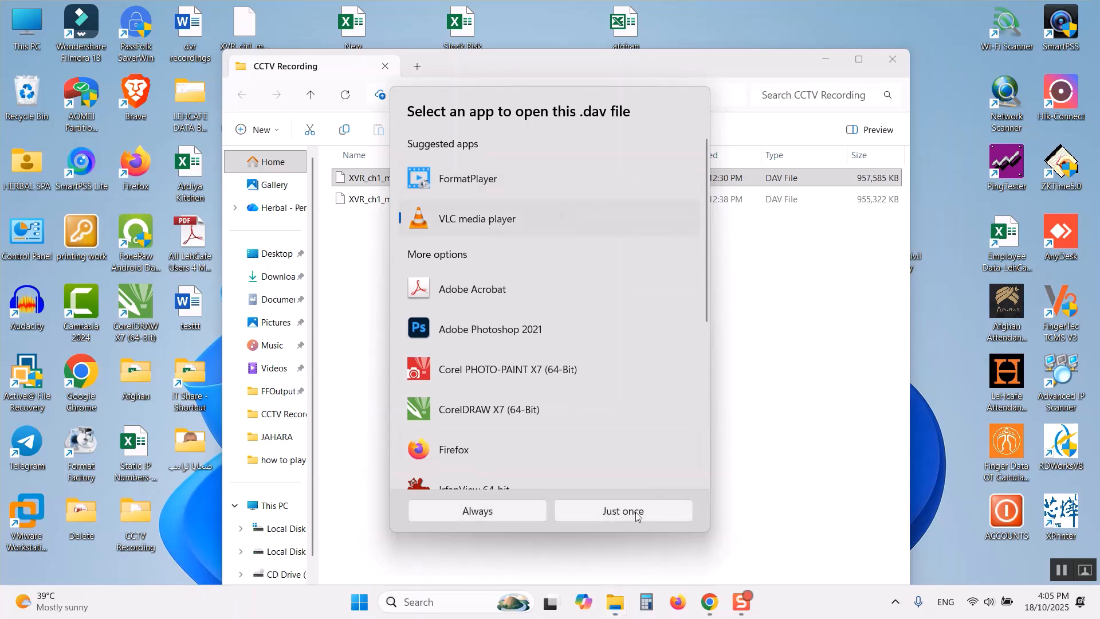
pyautogui.click(622, 510)
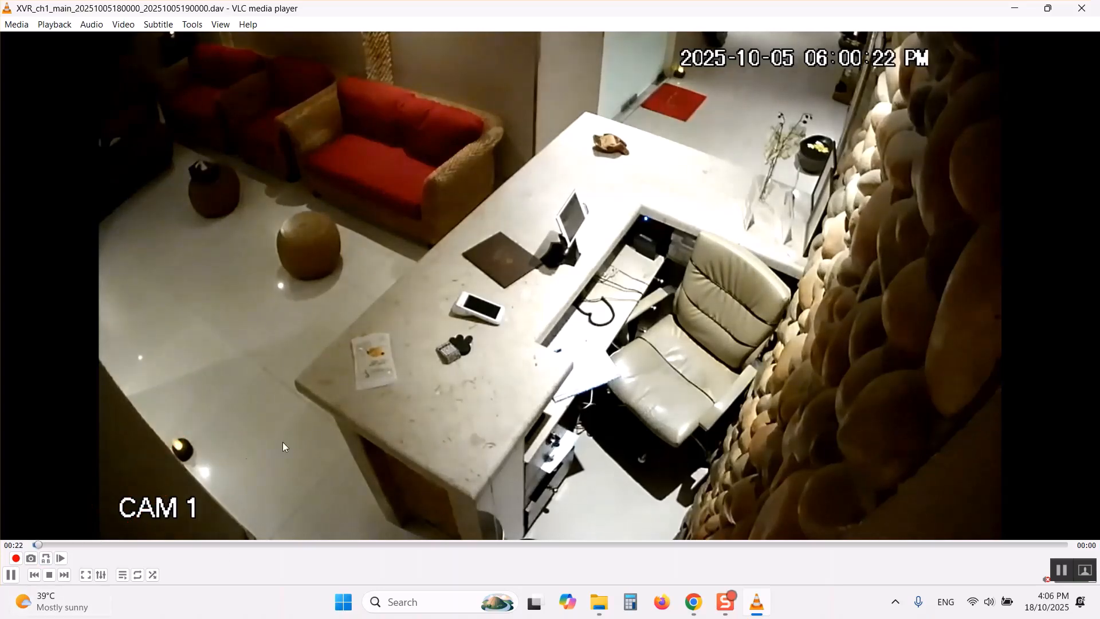
pyautogui.moveTo(911, 518)
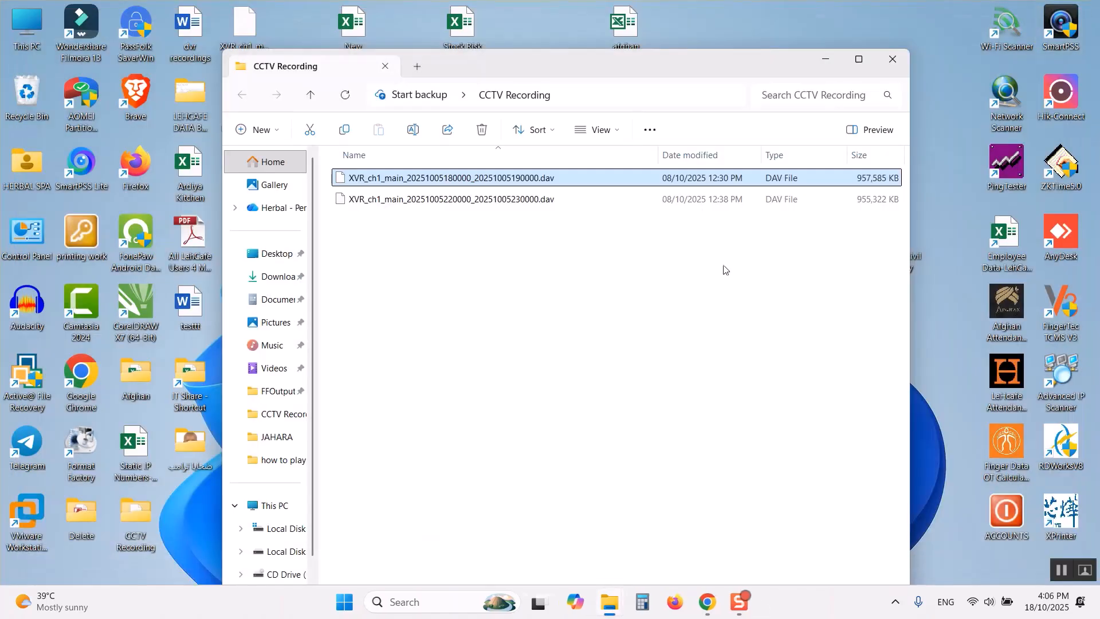
# Step: In a new Explorer window, open Downloads > General_SmartPlayer and select the installer
pyautogui.click(498, 303)
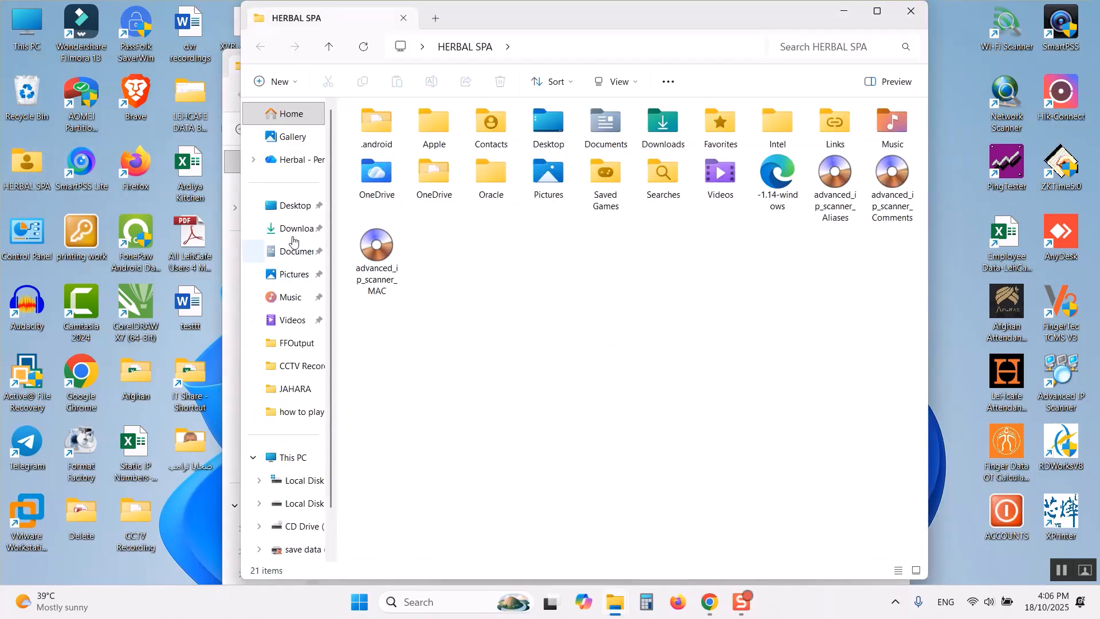
pyautogui.click(300, 228)
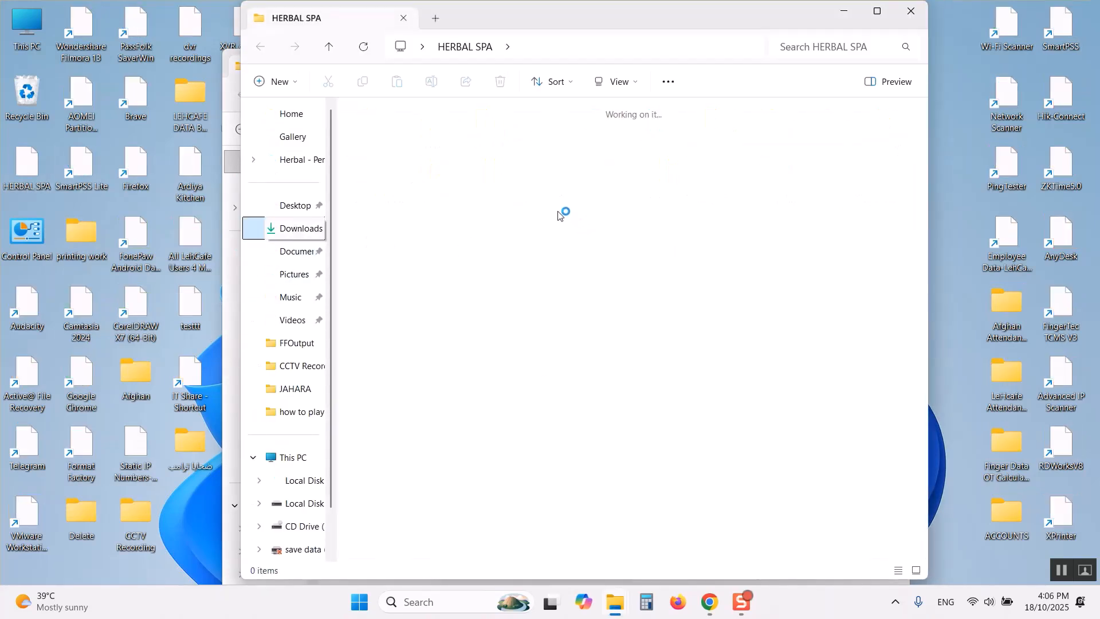
pyautogui.click(300, 228)
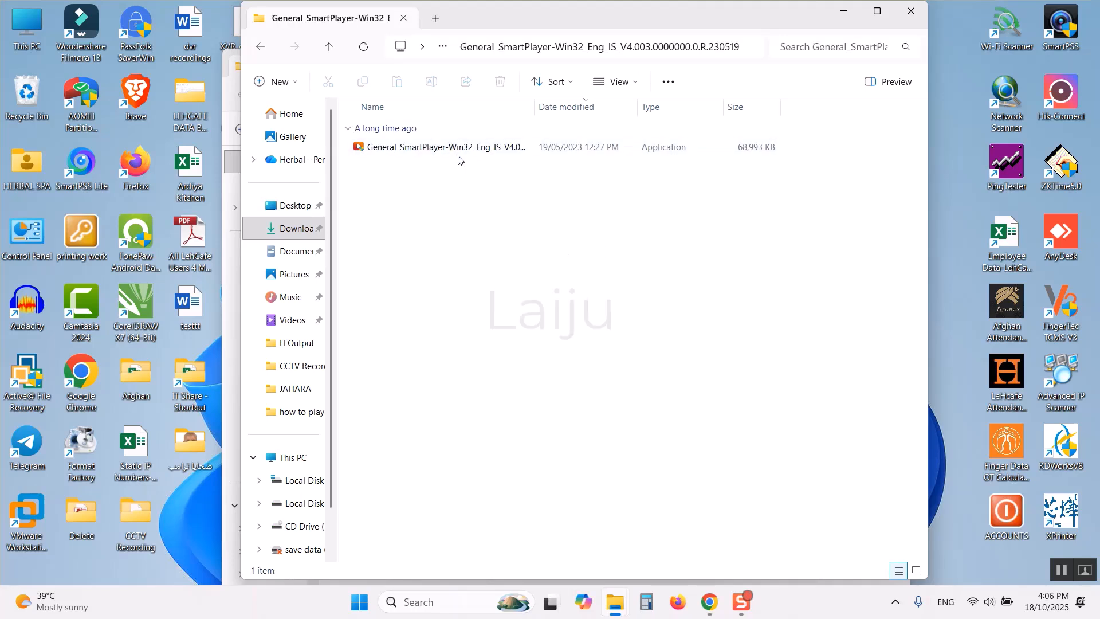
pyautogui.click(446, 146)
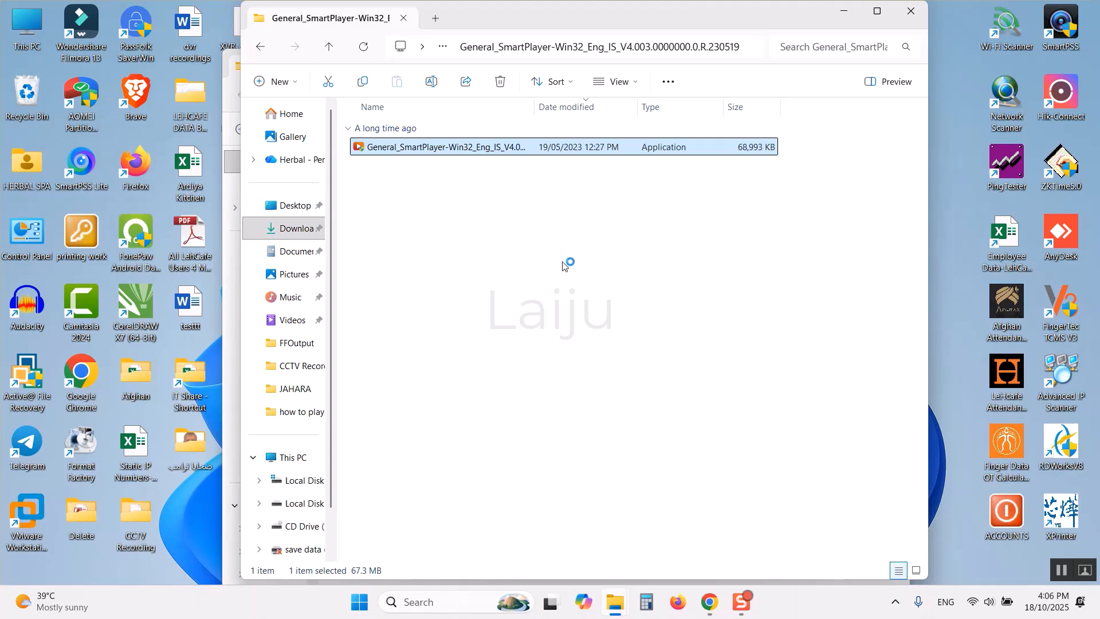
# Step: Install Smart Player into C:\SmartPlayer, accepting the licence agreement, and finish the installer
pyautogui.doubleClick(446, 146)
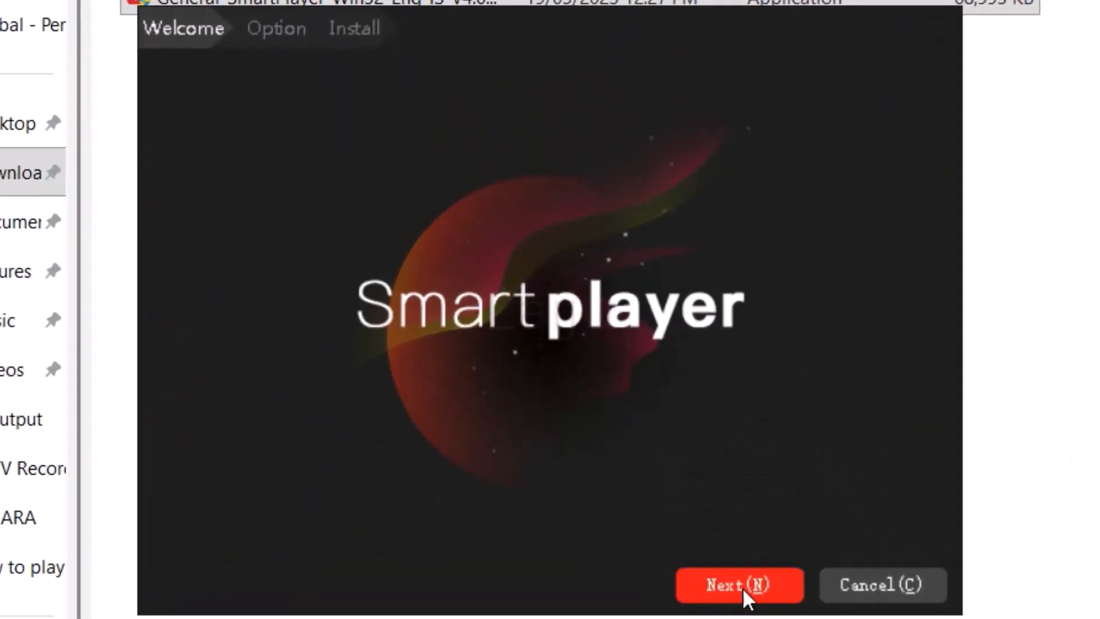
pyautogui.click(740, 584)
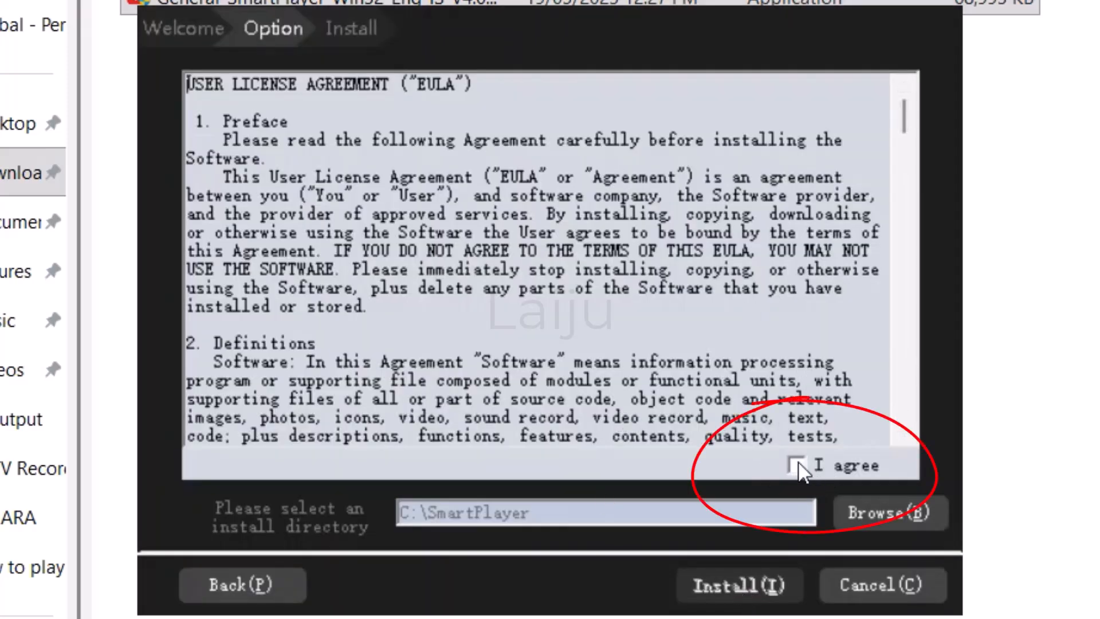
pyautogui.click(798, 465)
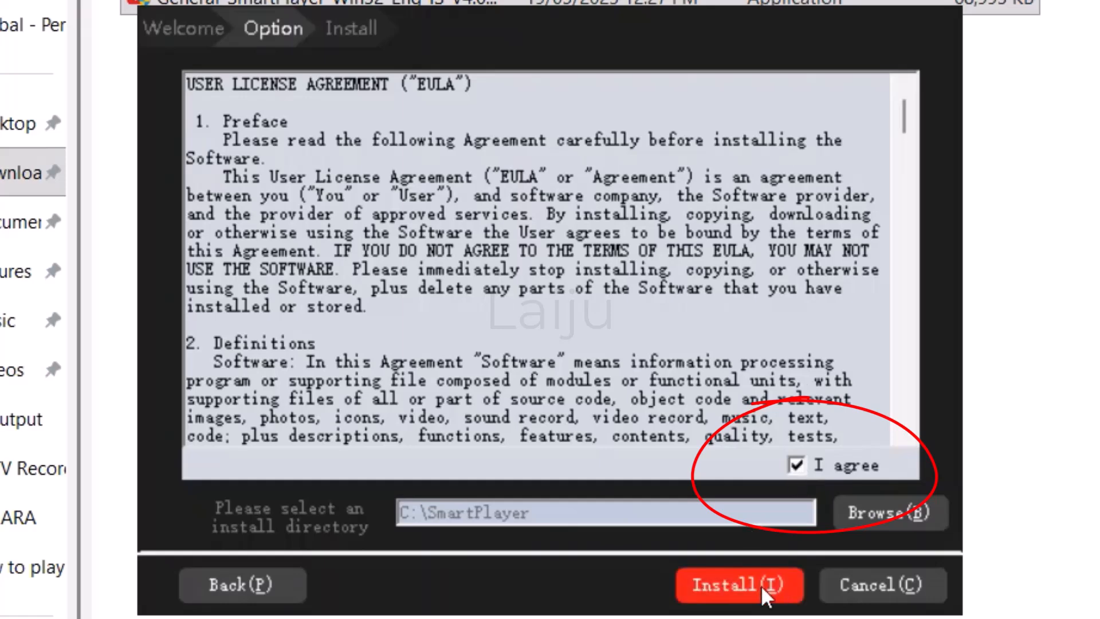
pyautogui.click(738, 585)
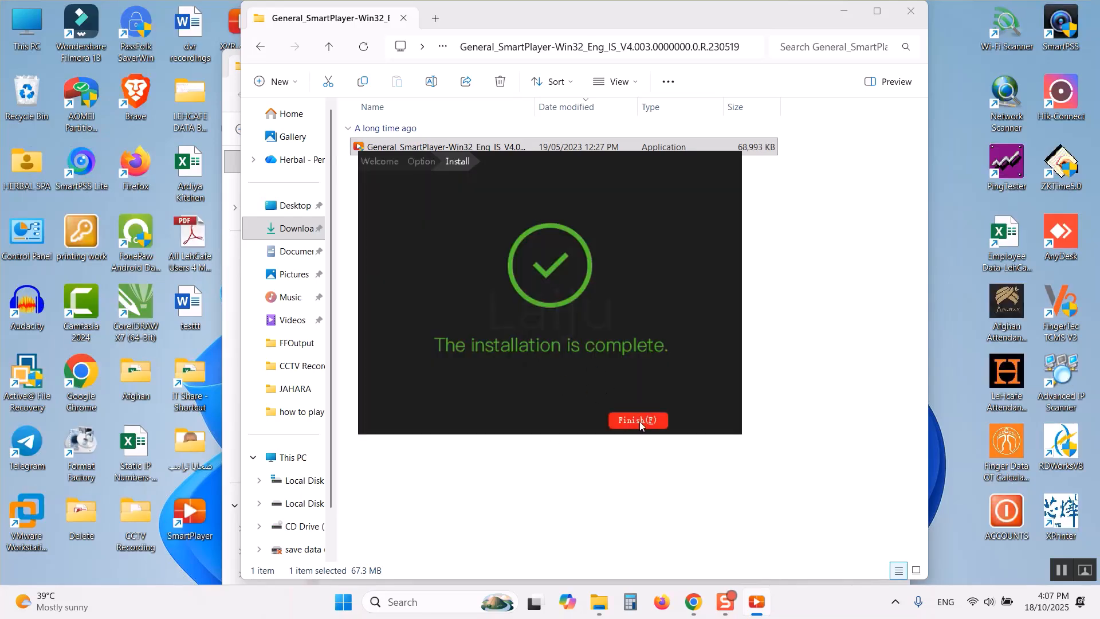
pyautogui.click(637, 419)
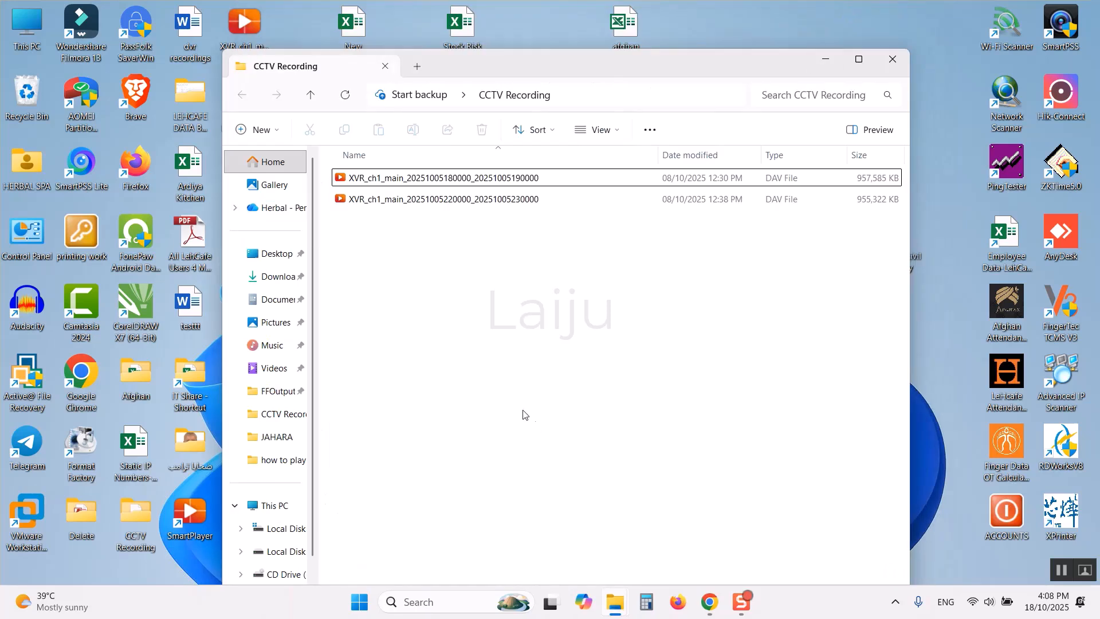
# Step: Select the first .dav CCTV recording in the CCTV Recording folder
pyautogui.click(435, 178)
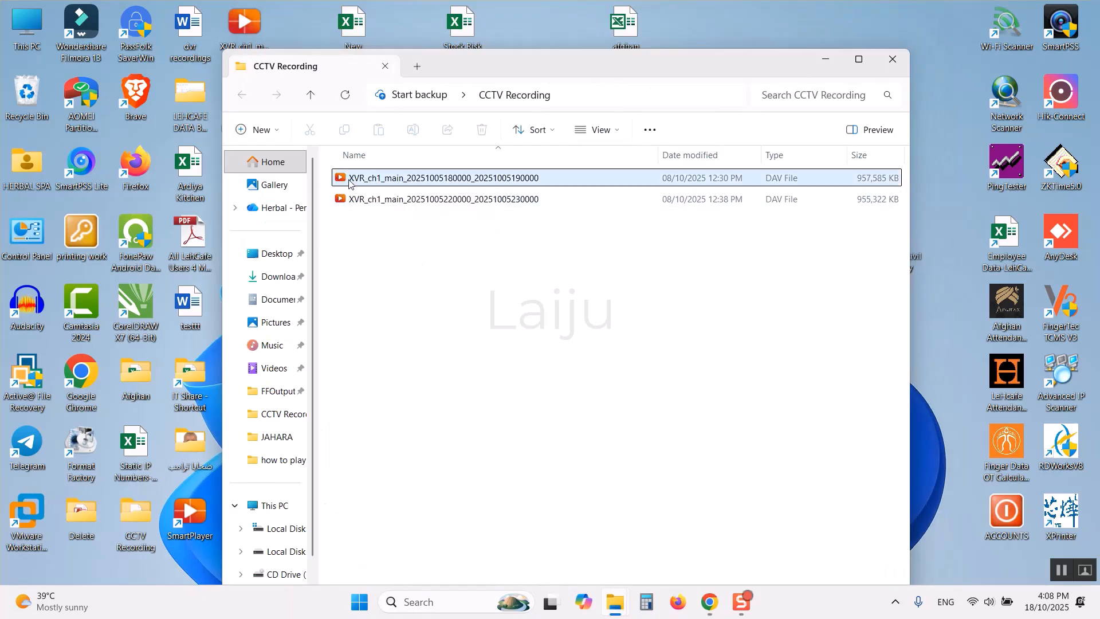
pyautogui.moveTo(435, 178)
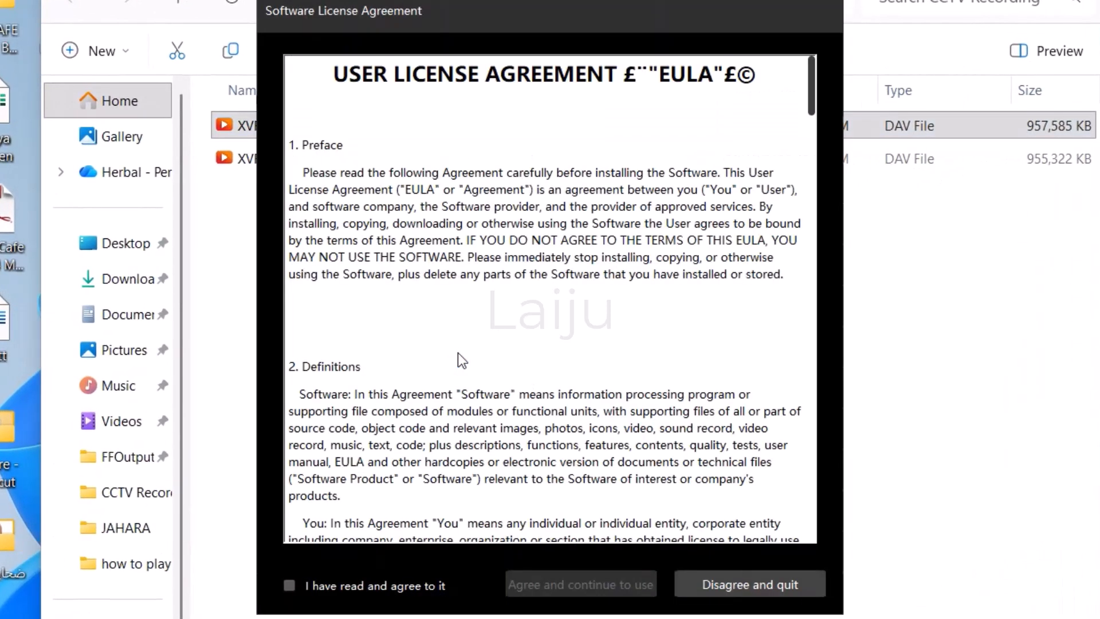
pyautogui.moveTo(407, 66)
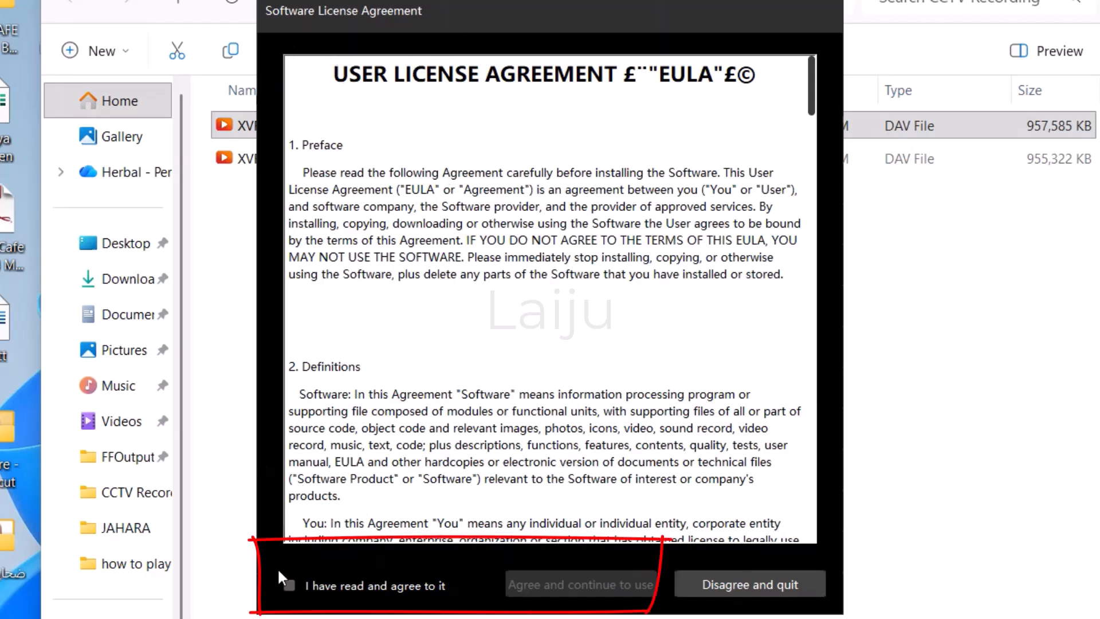
# Step: Tick 'I have read and agree to it' and choose 'Agree and continue to use'
pyautogui.click(288, 584)
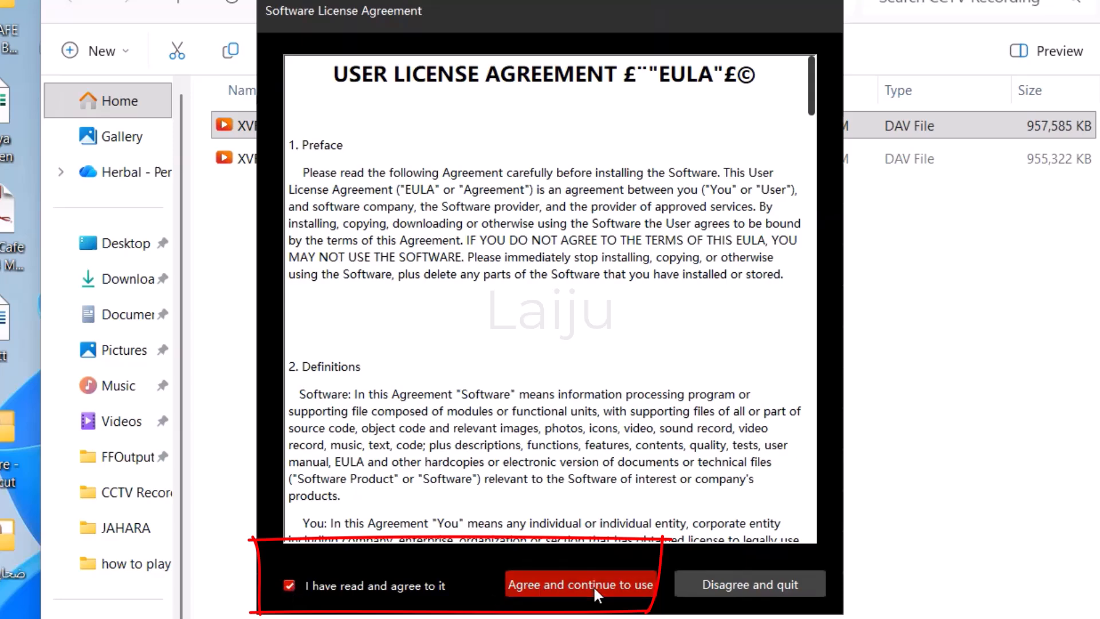
pyautogui.click(580, 584)
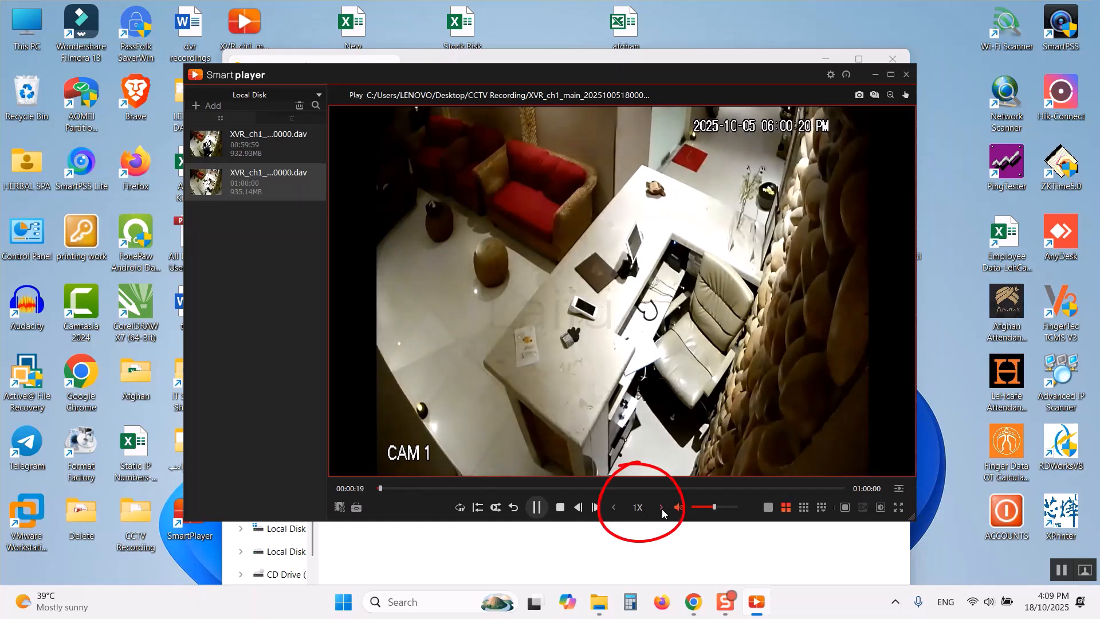
# Step: Speed CAM 1 playback up to 4x, then return it to normal speed
pyautogui.click(661, 507)
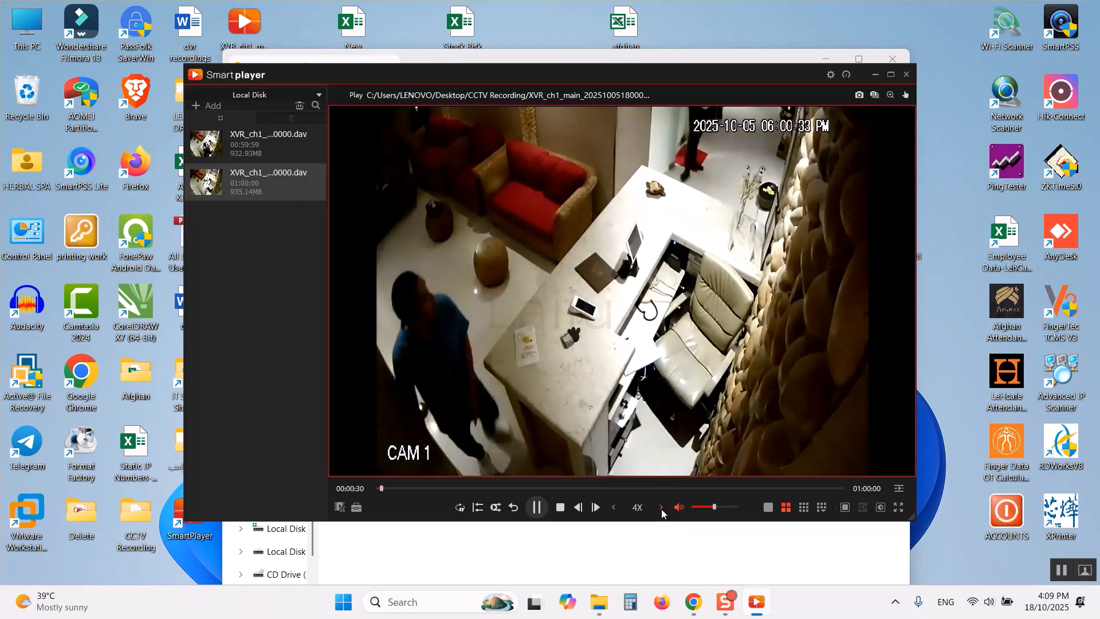
pyautogui.click(660, 507)
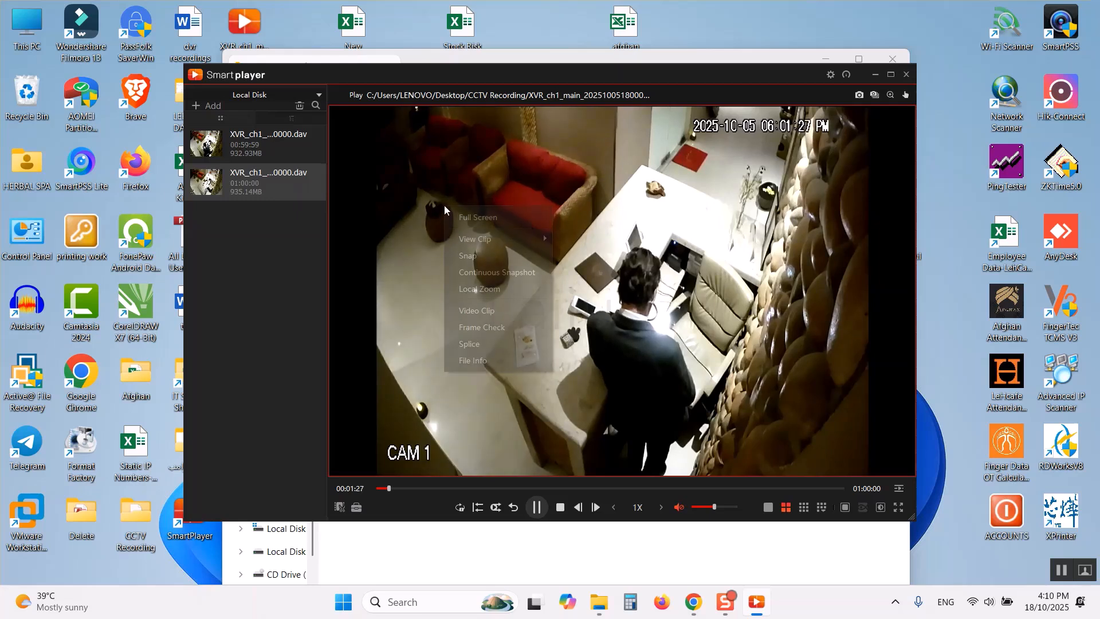
pyautogui.moveTo(476, 310)
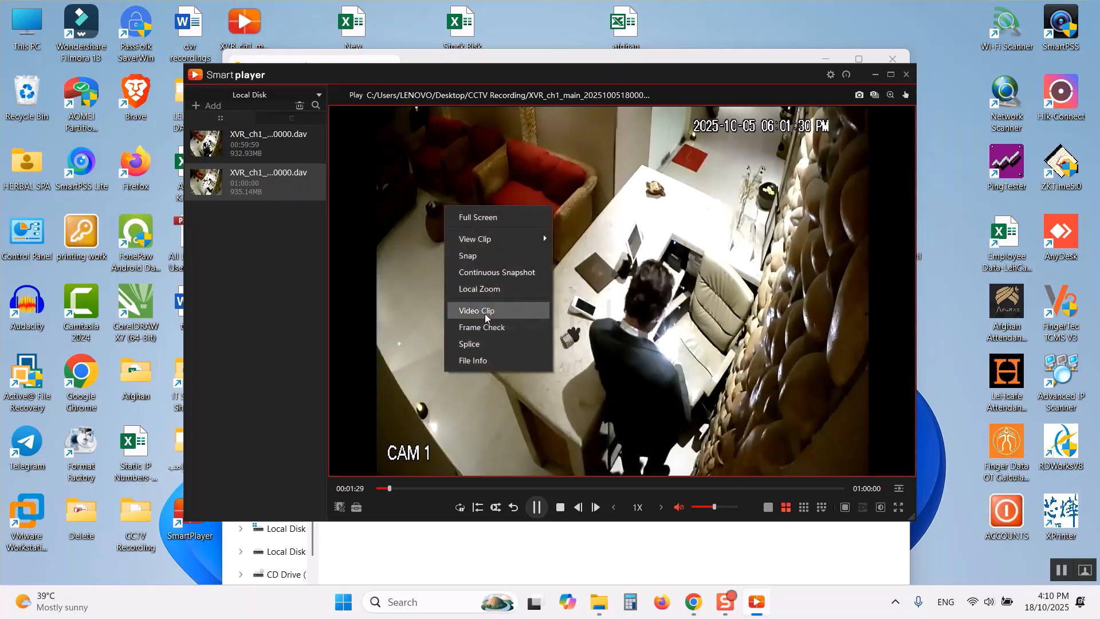
# Step: Export the recording as an AVI video clip into CCTV Recording and dismiss the finished progress
pyautogui.click(476, 310)
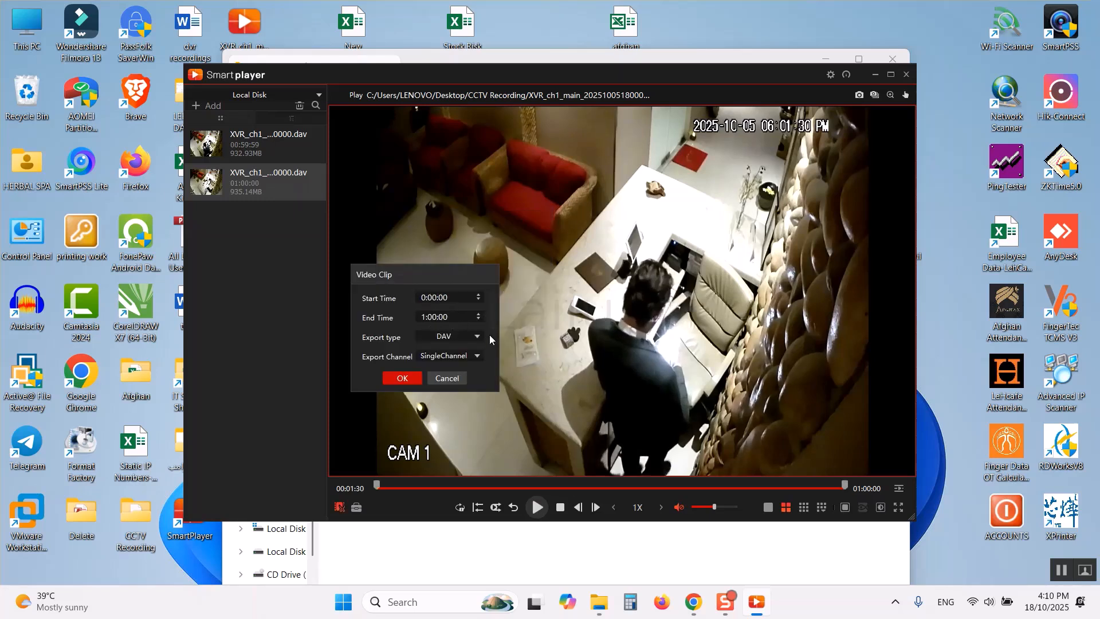
pyautogui.click(476, 337)
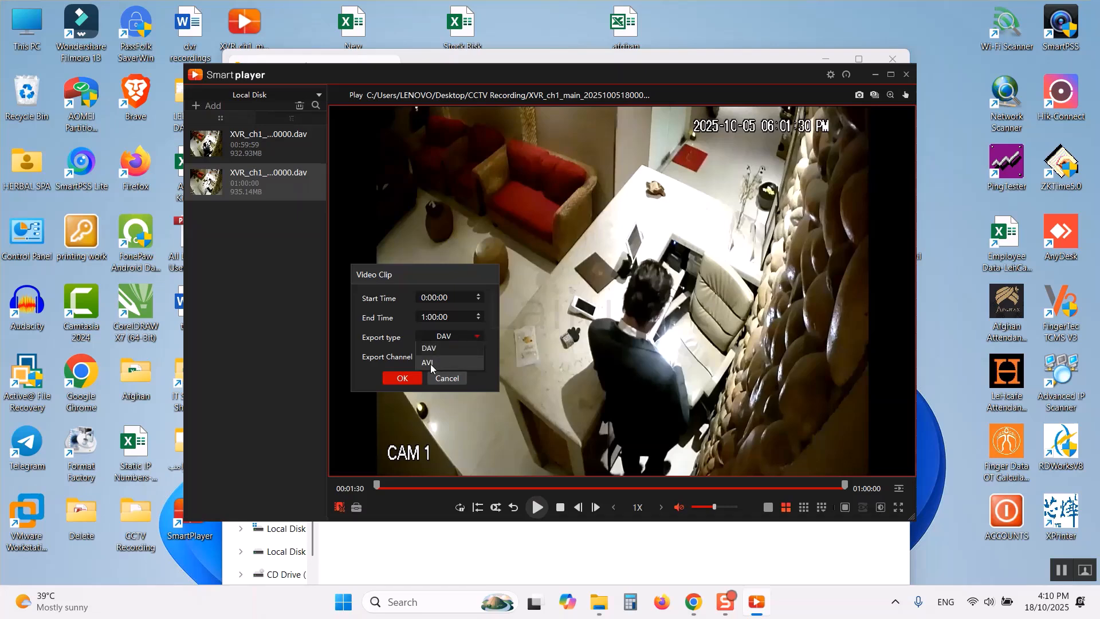
pyautogui.click(429, 363)
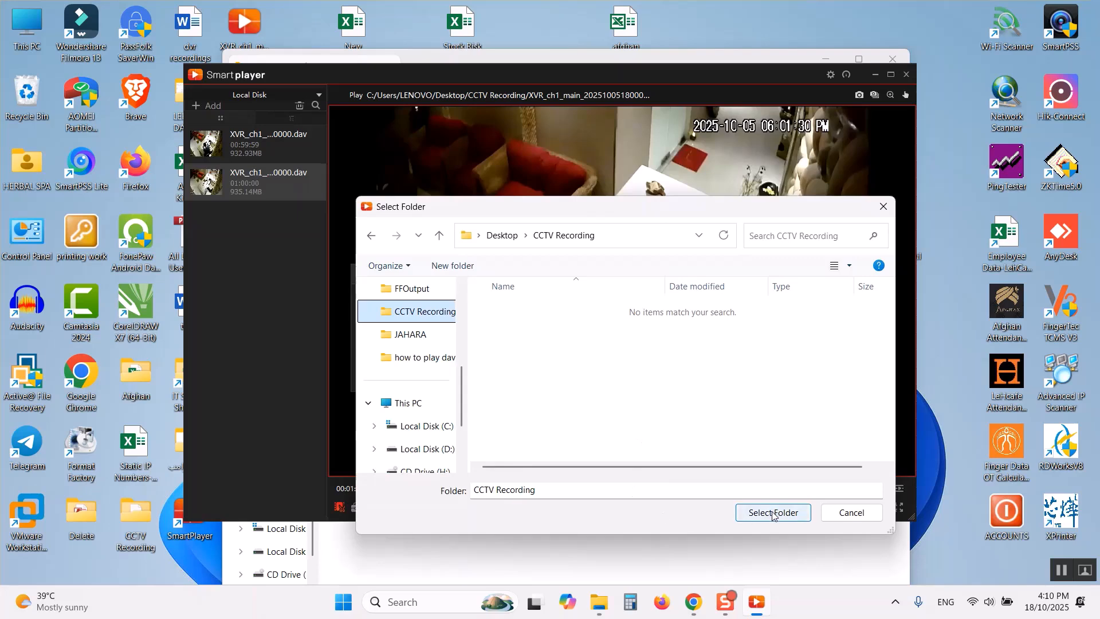
pyautogui.click(772, 512)
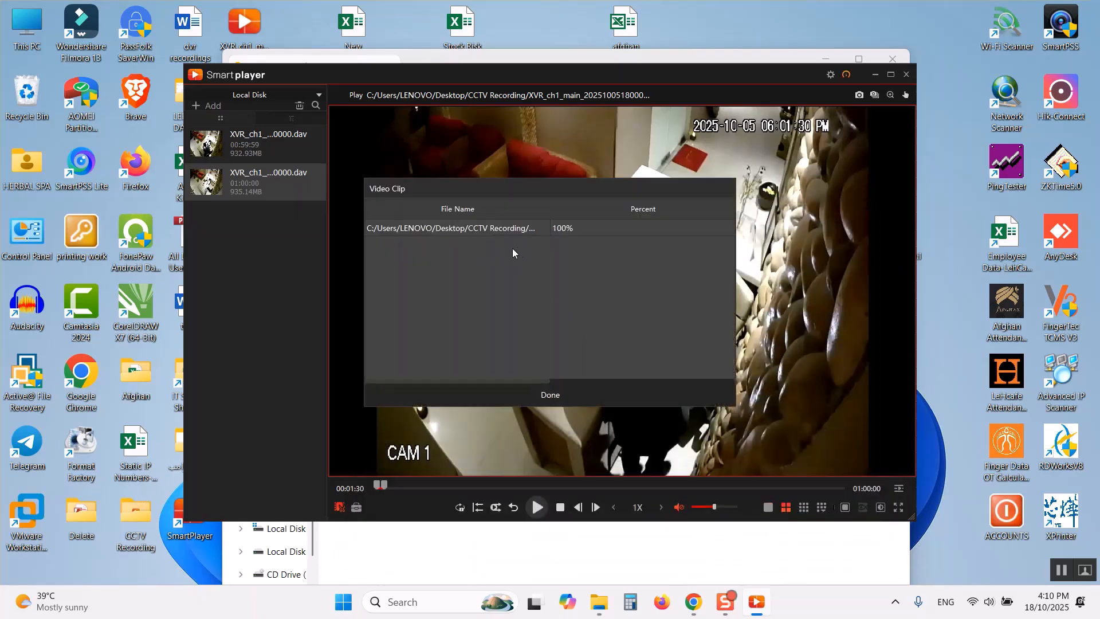
pyautogui.moveTo(566, 238)
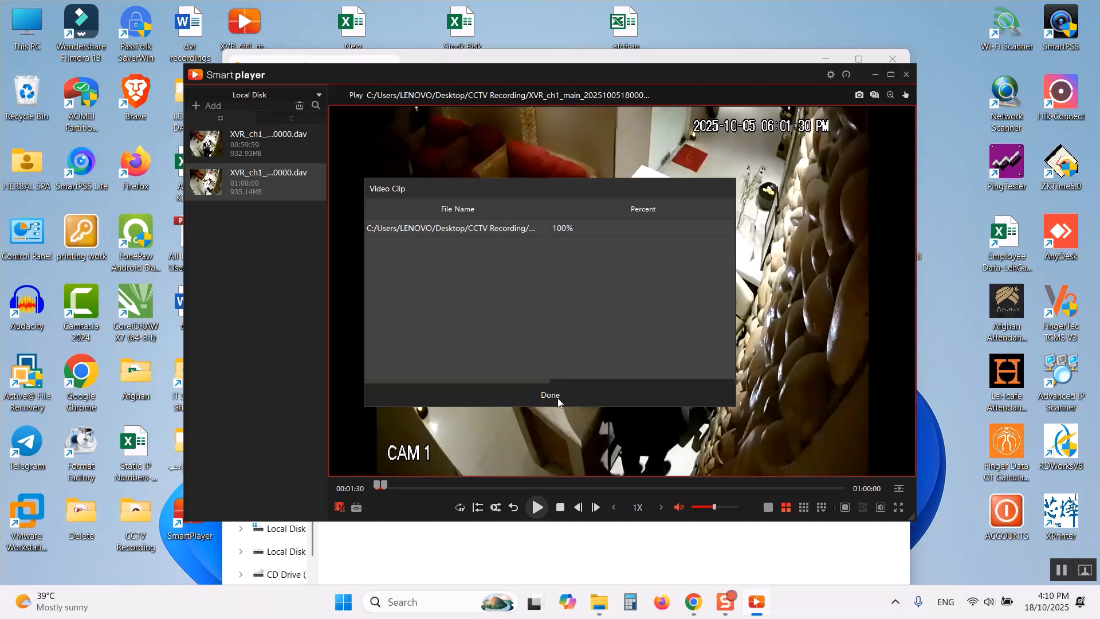
pyautogui.click(550, 394)
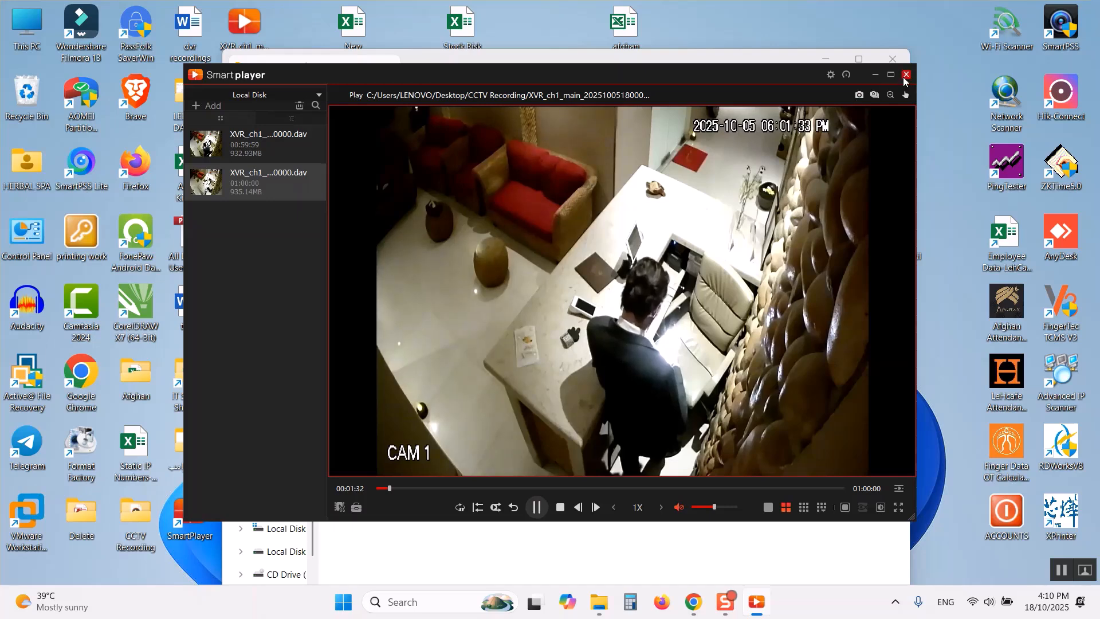
# Step: Close Smart Player and show the Open with apps for the Cut0 AVI clip
pyautogui.click(905, 75)
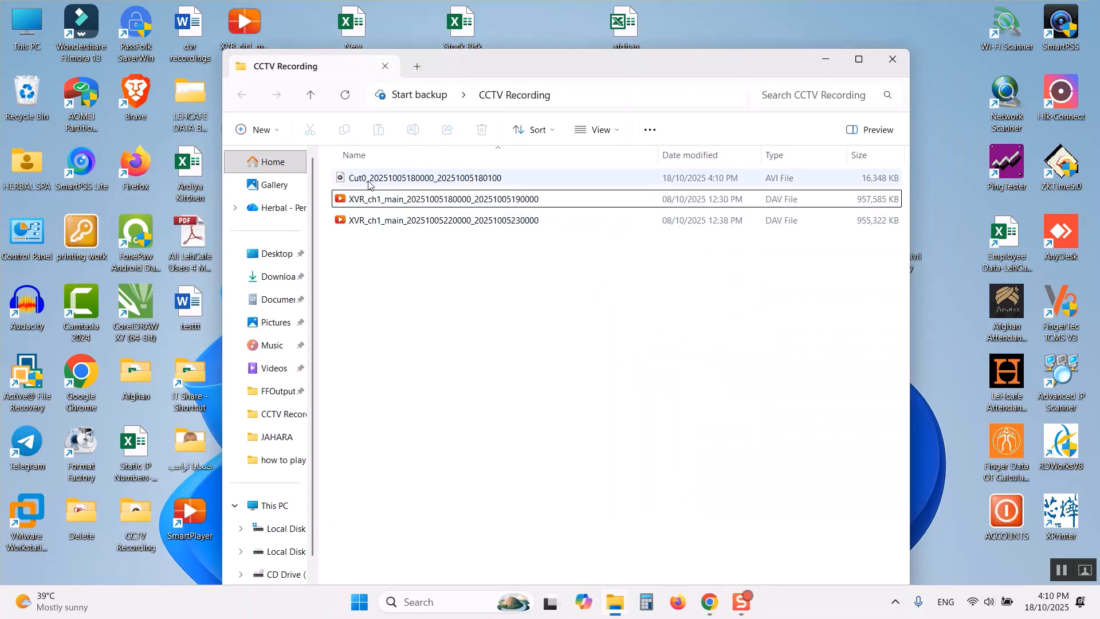
pyautogui.moveTo(416, 177)
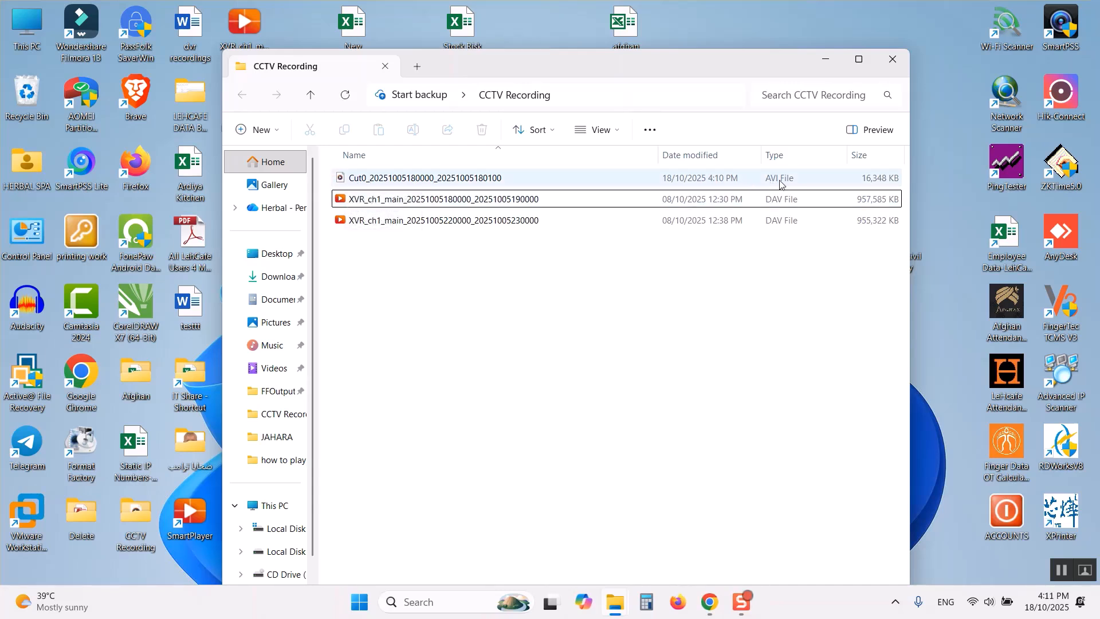
pyautogui.click(425, 178)
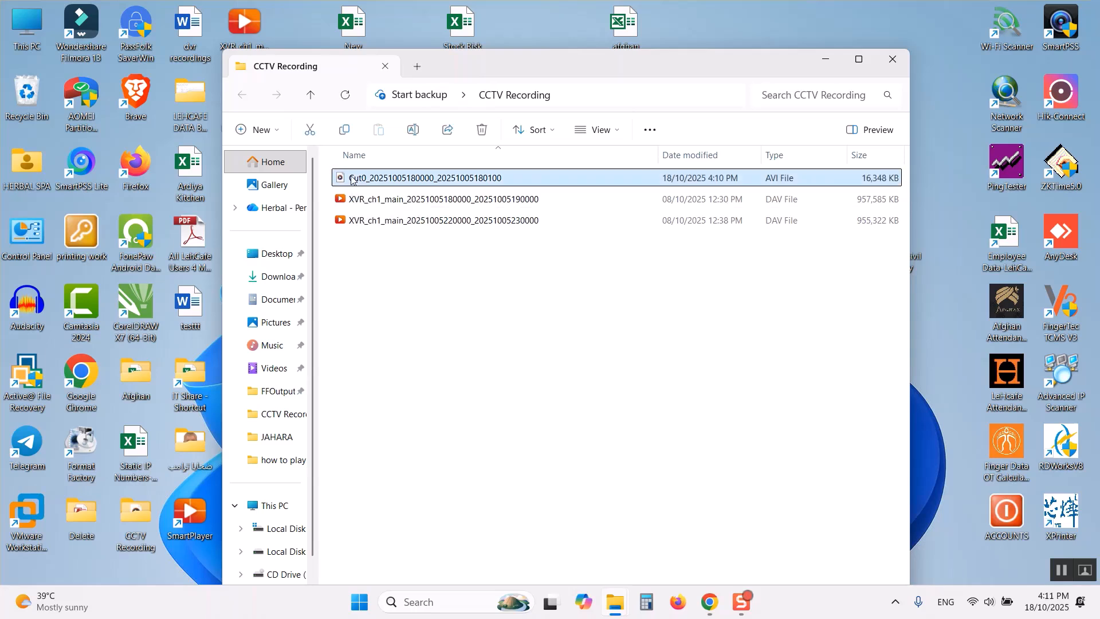
pyautogui.rightClick(425, 177)
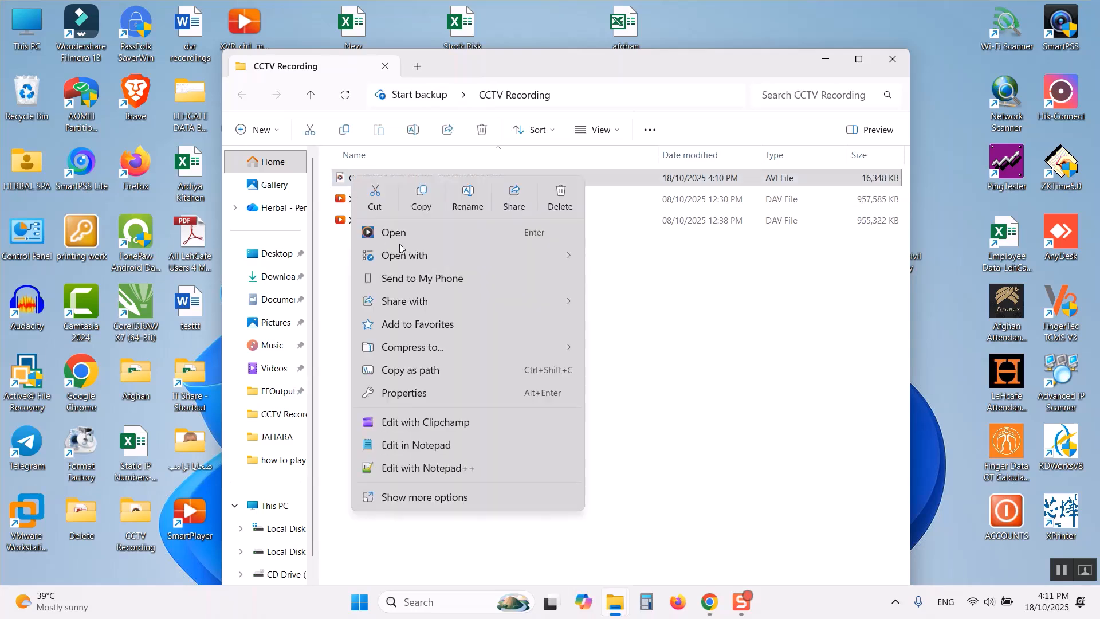
pyautogui.click(404, 254)
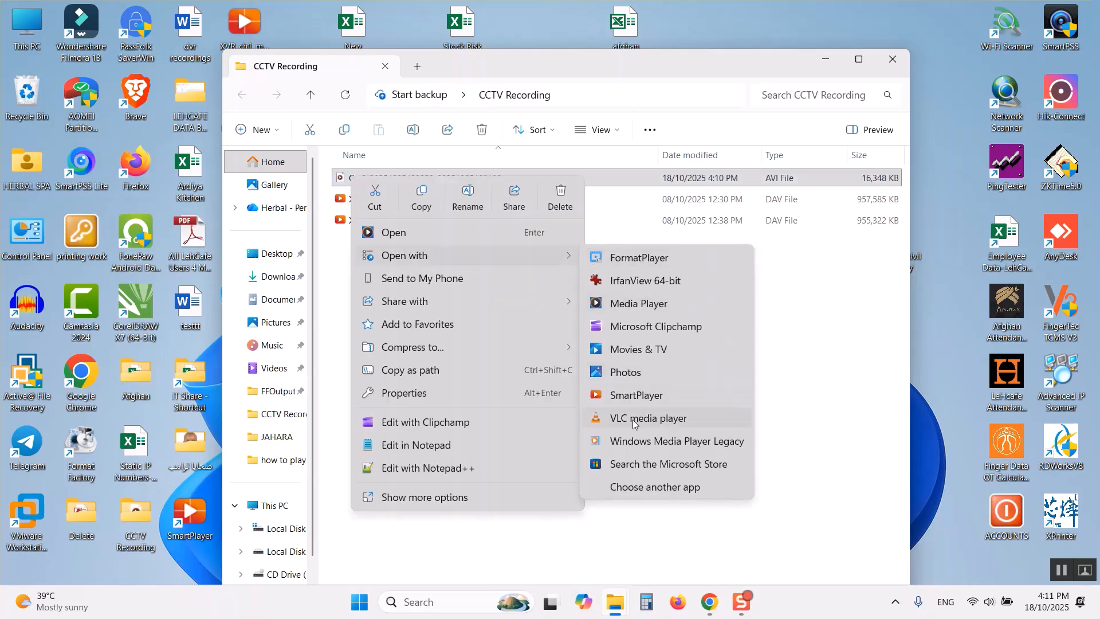
# Step: Play the Cut0 AVI clip in VLC media player, then close VLC
pyautogui.click(648, 417)
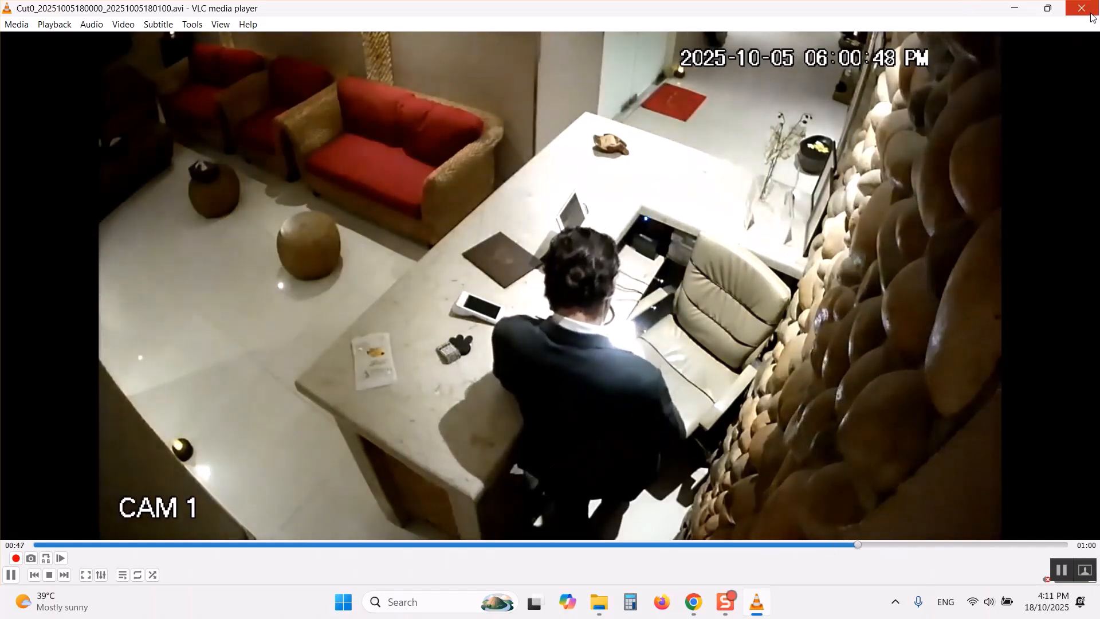
pyautogui.click(1081, 9)
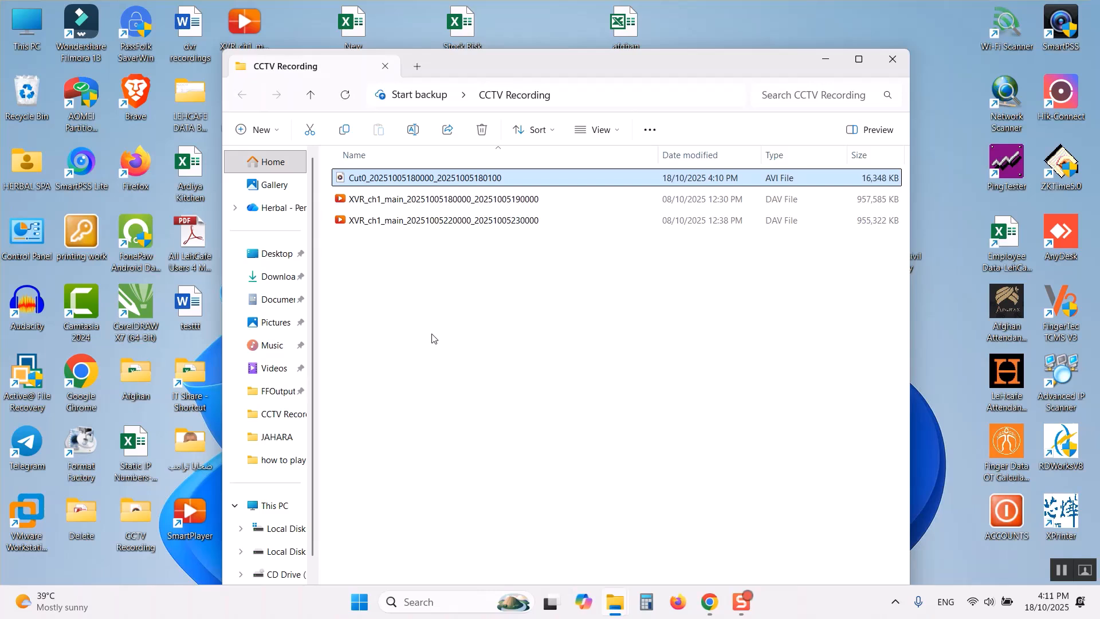
pyautogui.moveTo(523, 369)
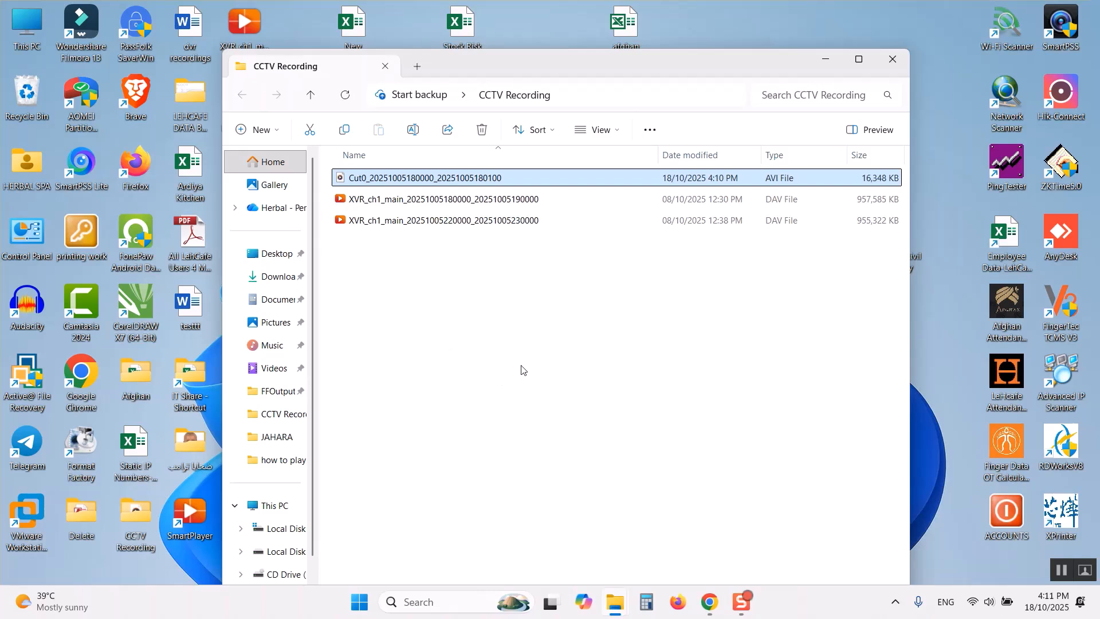
pyautogui.moveTo(548, 366)
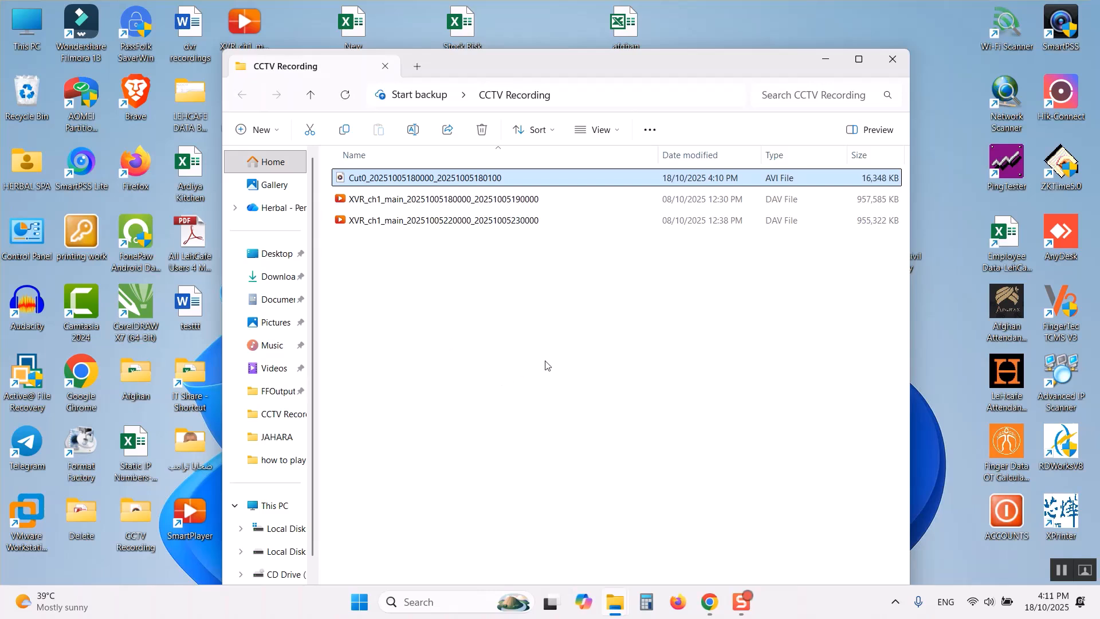